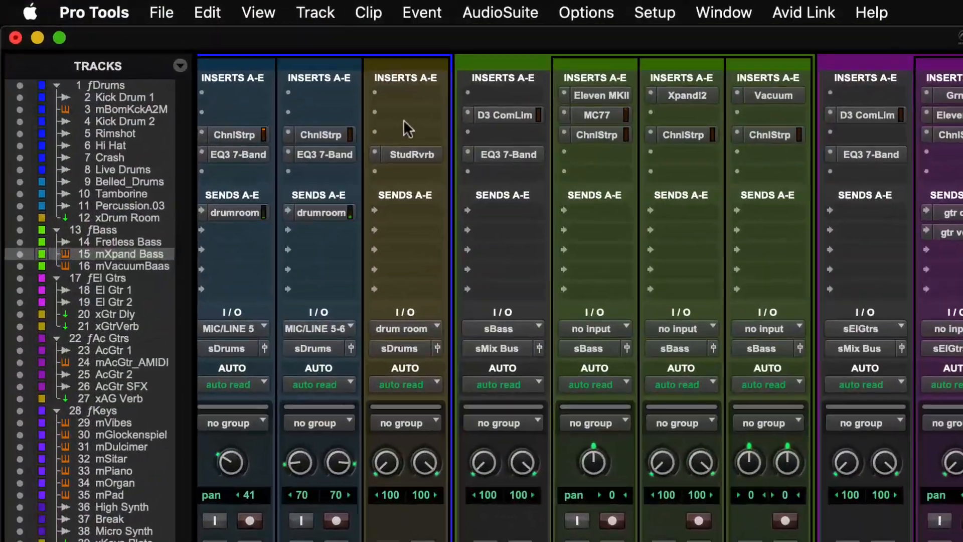
Switch to the Edit window to locate track 15 mXpand Bass in the Bass folder
left_click(268, 13)
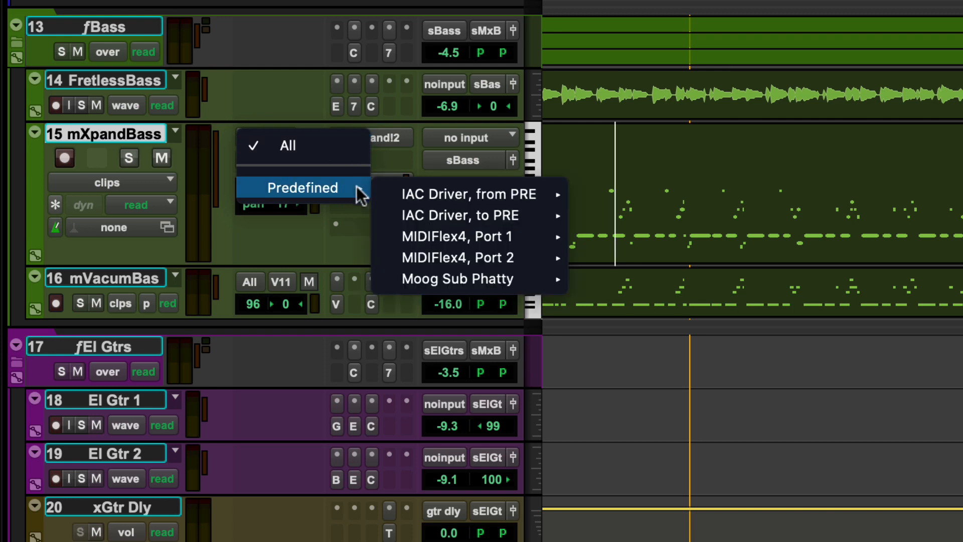
mouse_move(458, 279)
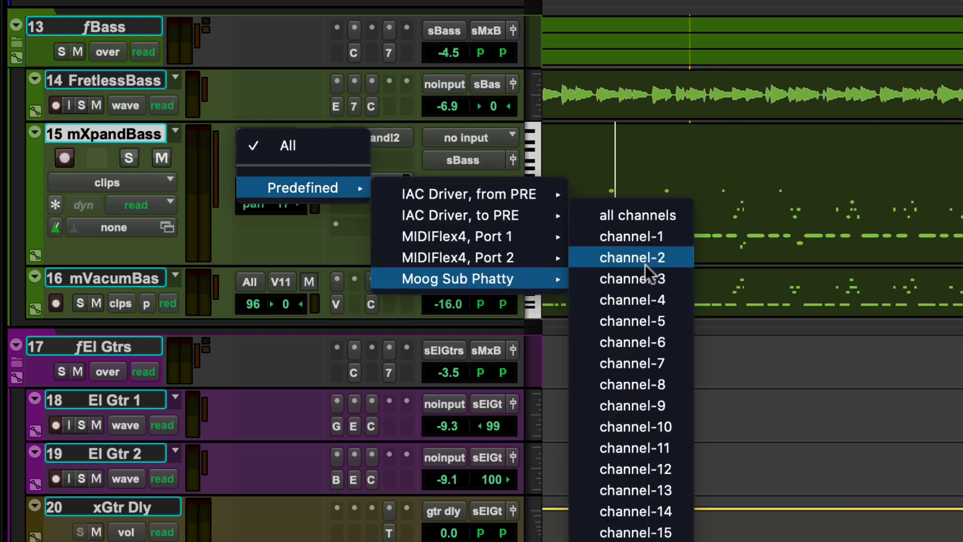
mouse_move(687, 222)
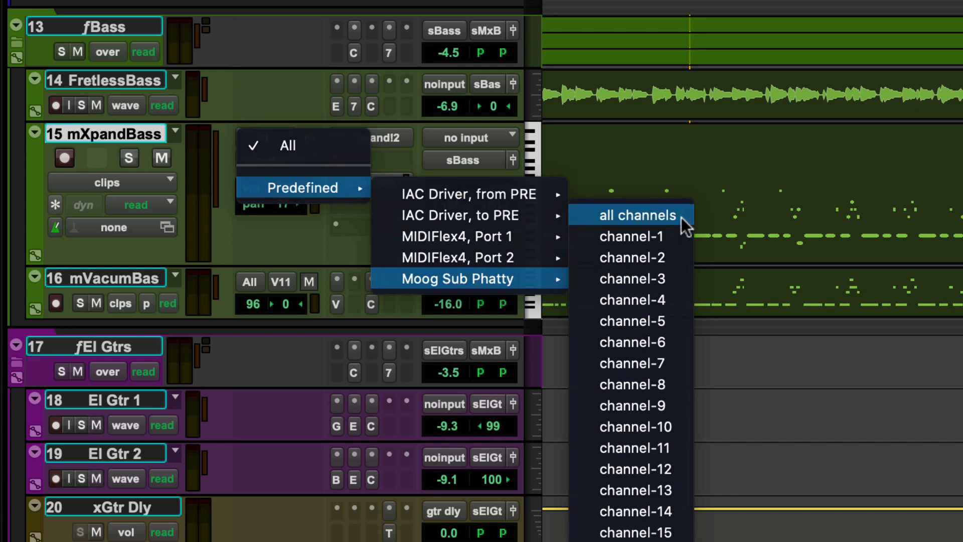
Set mXpand Bass MIDI input to Predefined > Moog Sub Phatty, all channels
left_click(639, 215)
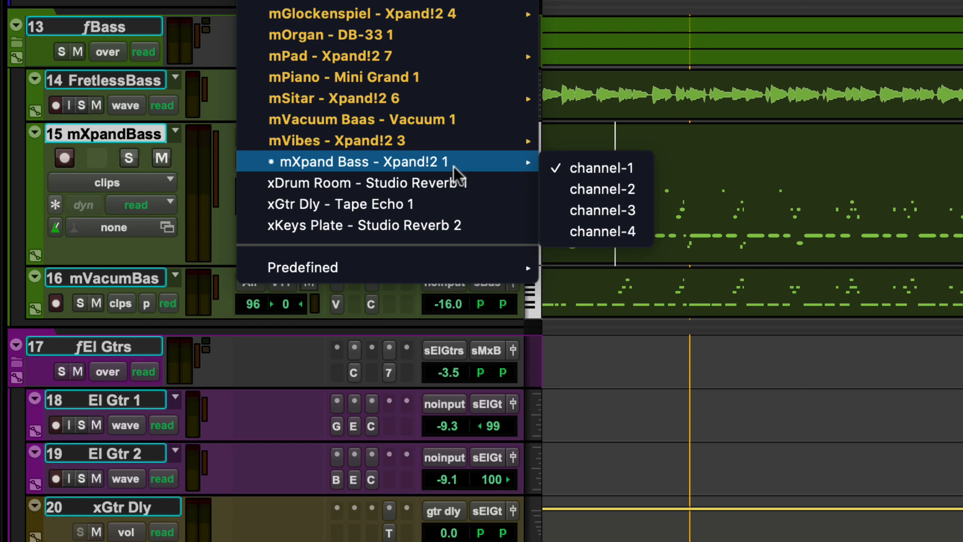
mouse_move(494, 165)
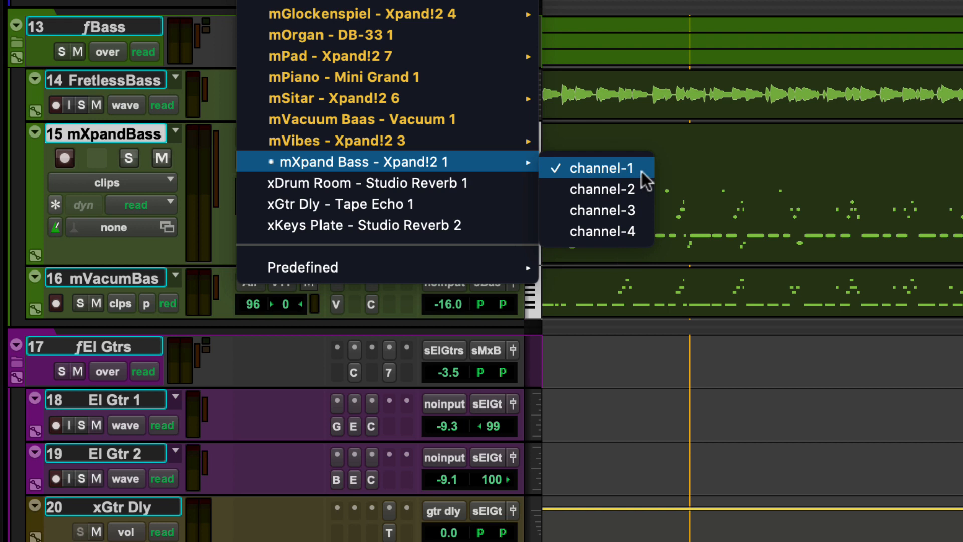
Route mXpand Bass MIDI output to Xpand!2 channel 1, then reopen the output list
left_click(602, 167)
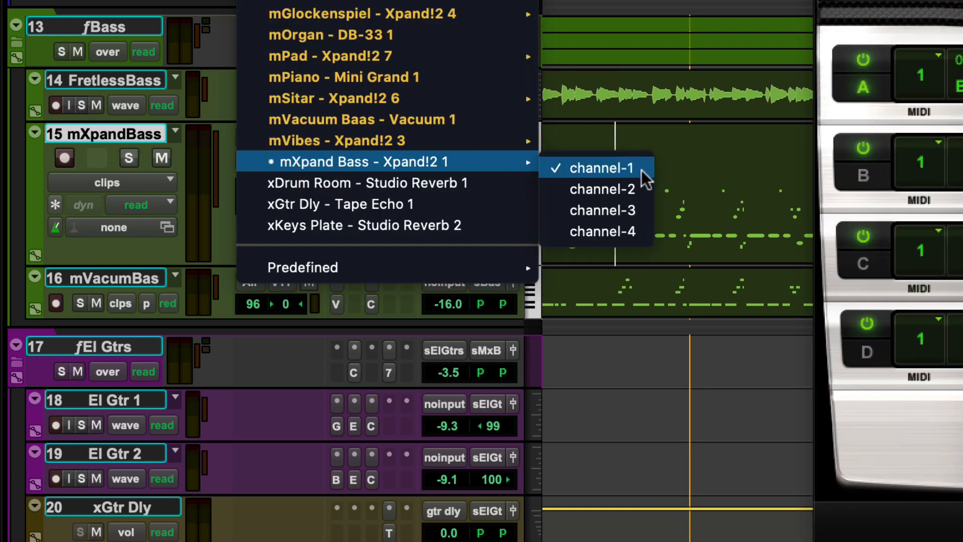
left_click(601, 167)
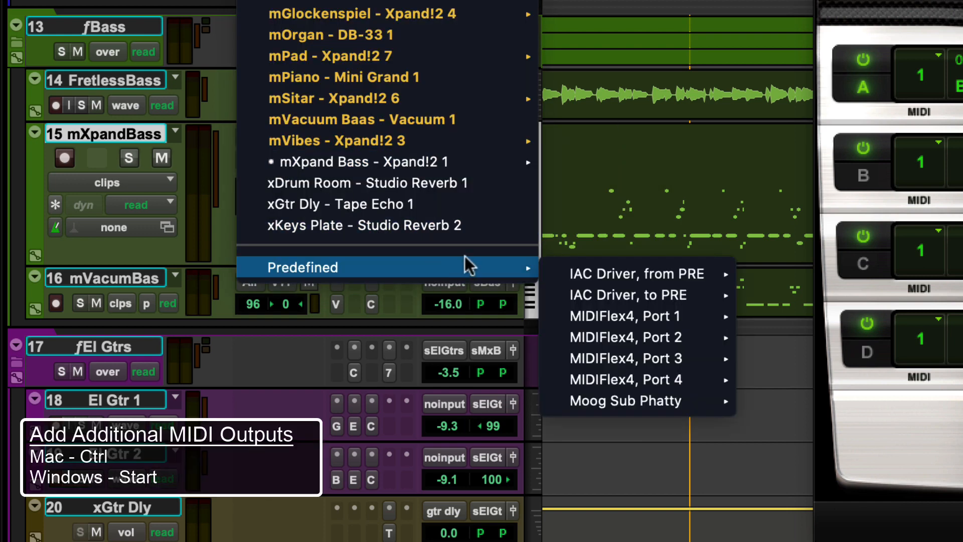
mouse_move(625, 401)
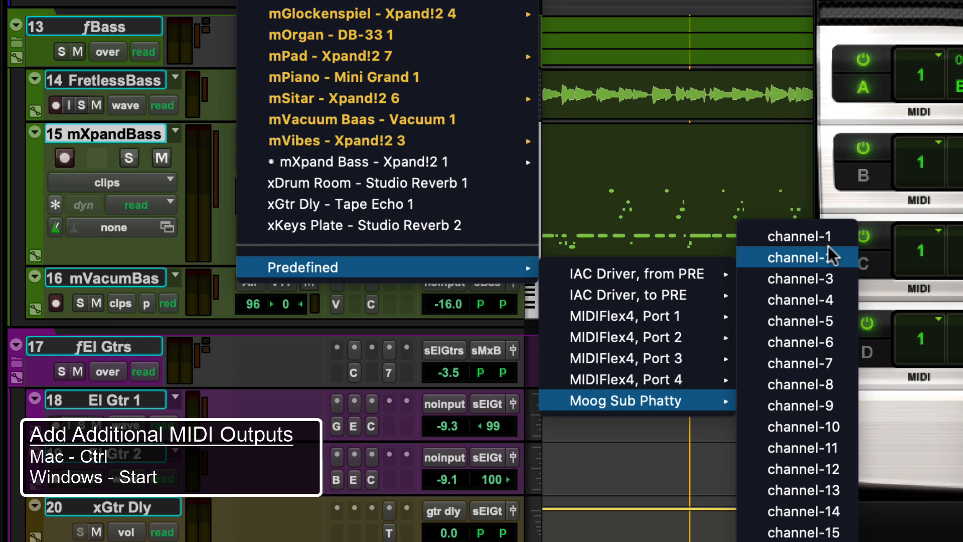
Add Moog Sub Phatty channel 2 as an additional MIDI output beside Xpand!2
left_click(801, 257)
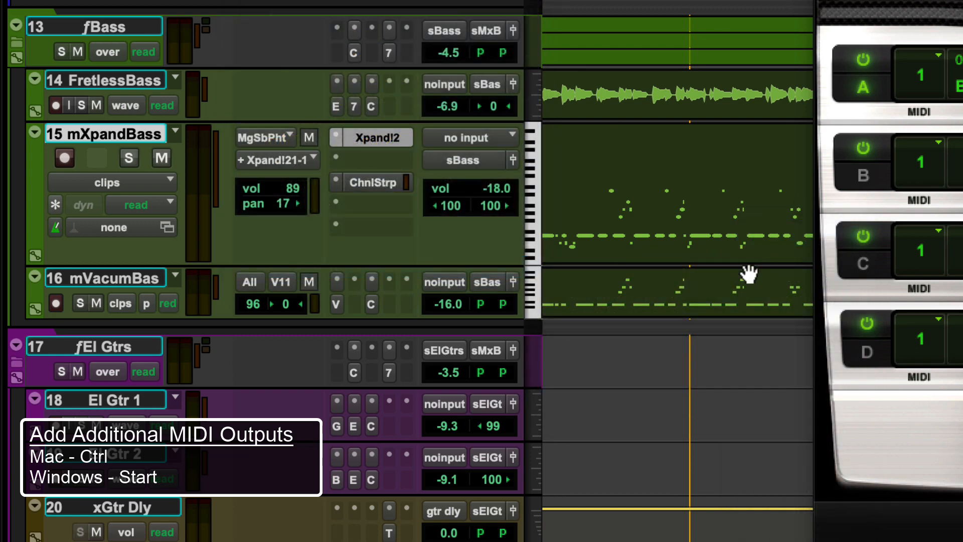